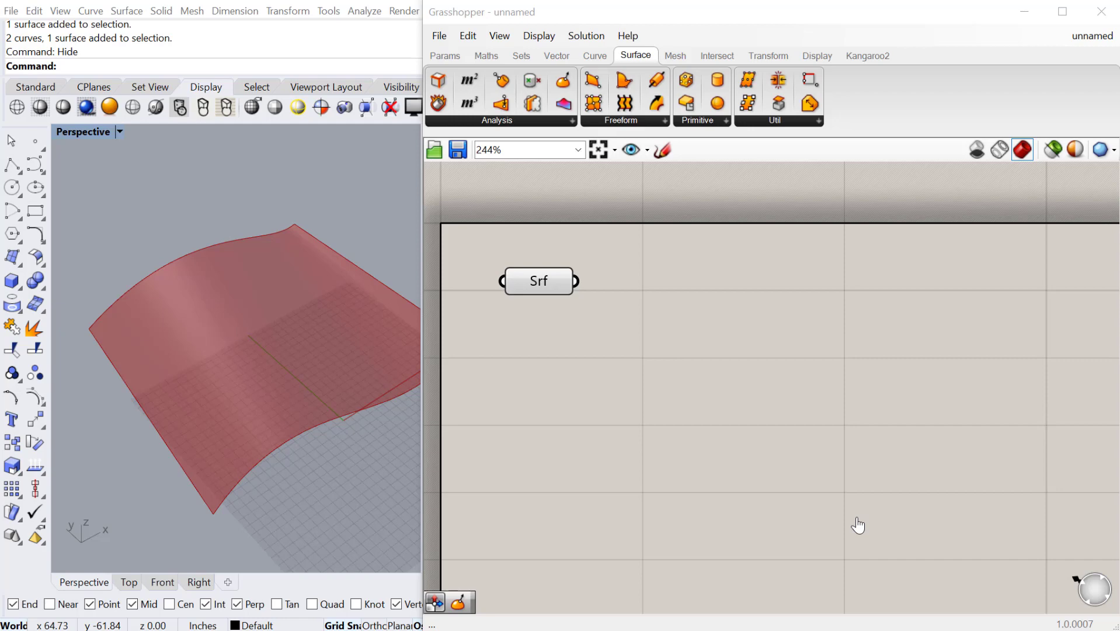
Place a point near the middle of the Rhino surface with the Point command.
click(538, 279)
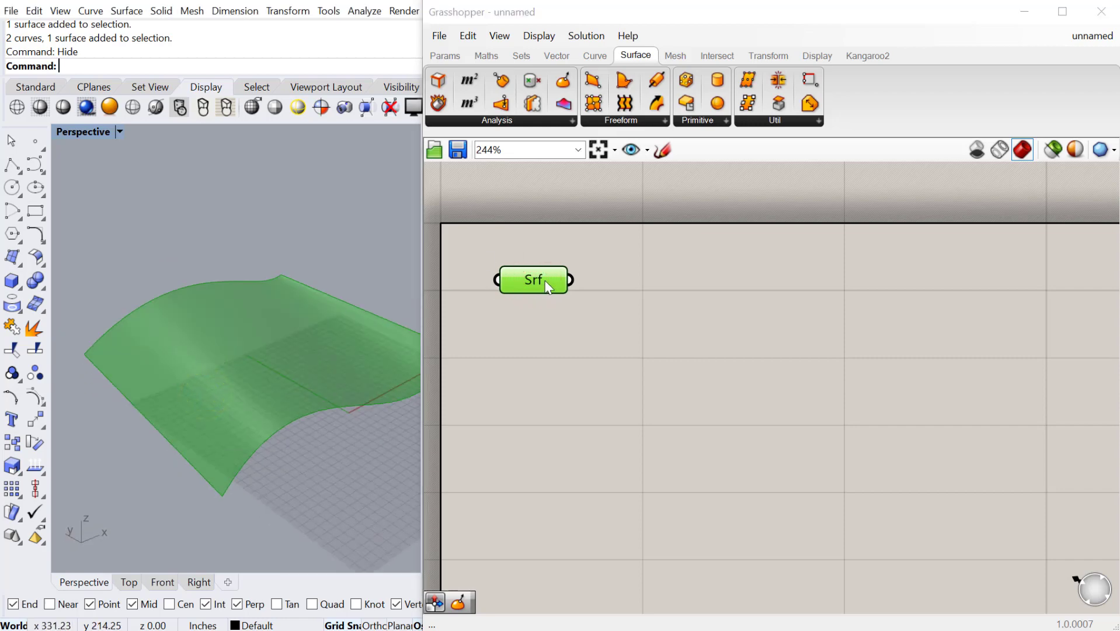
mouse_move(528, 268)
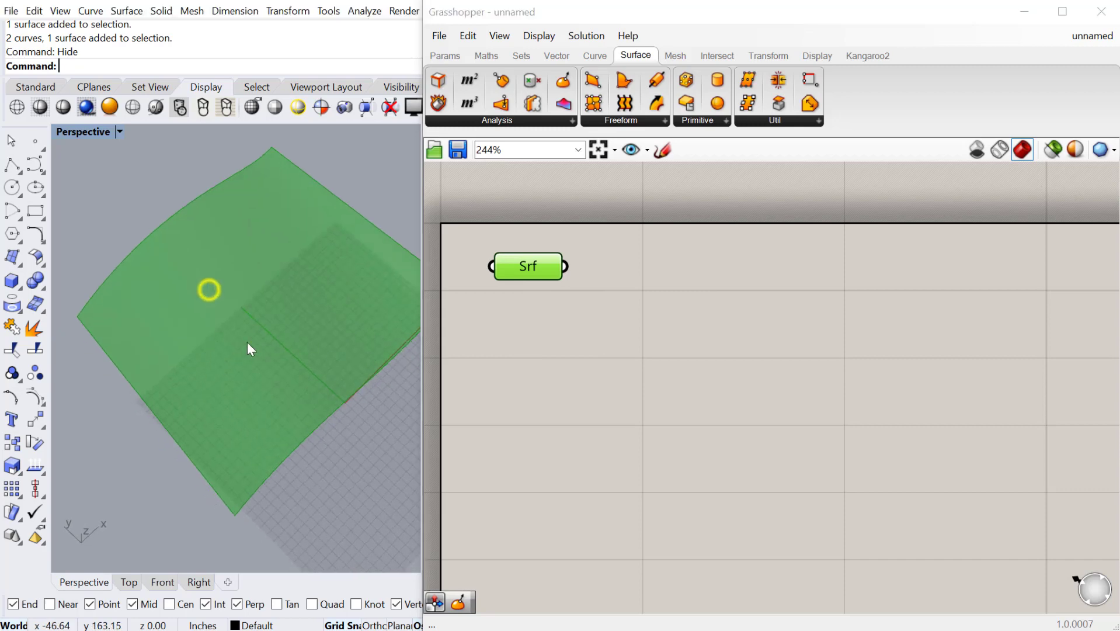
text(Poiont)
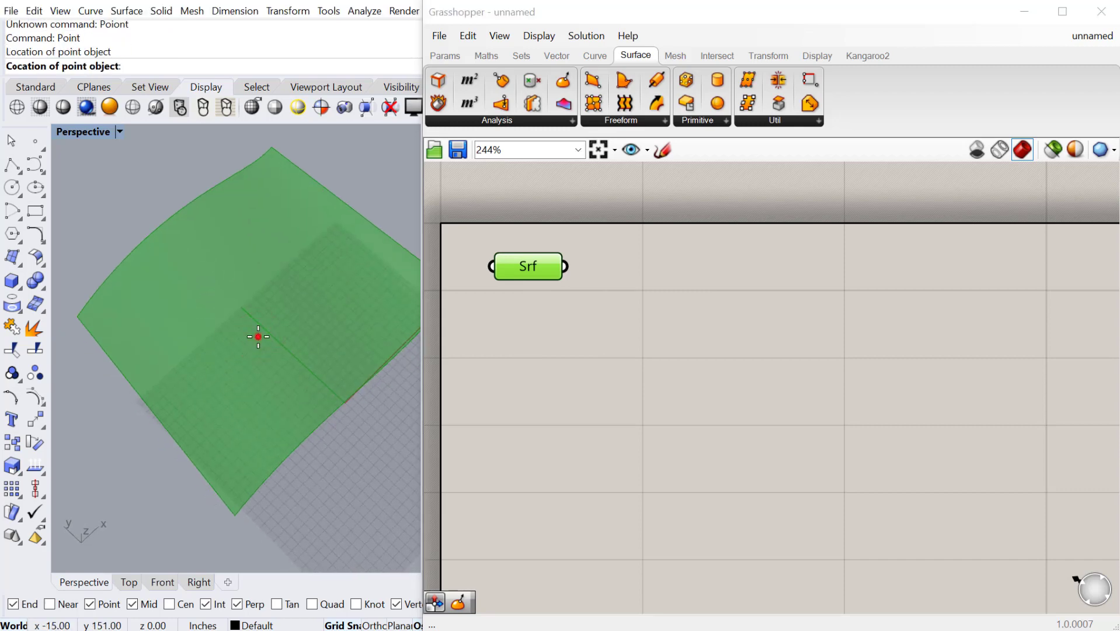
right_click(547, 341)
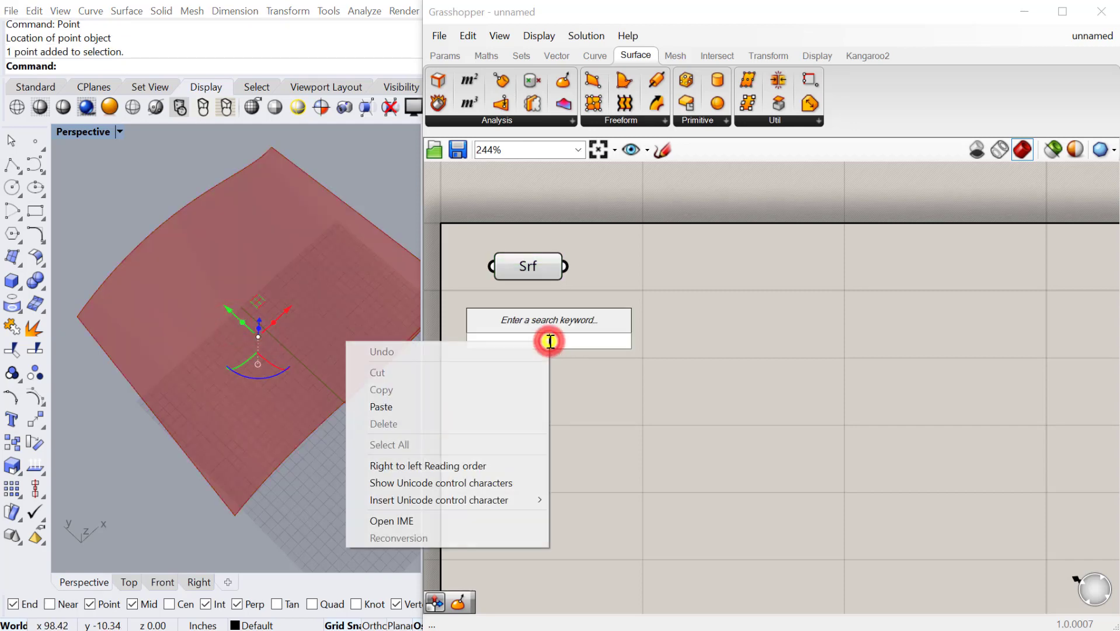
click(548, 336)
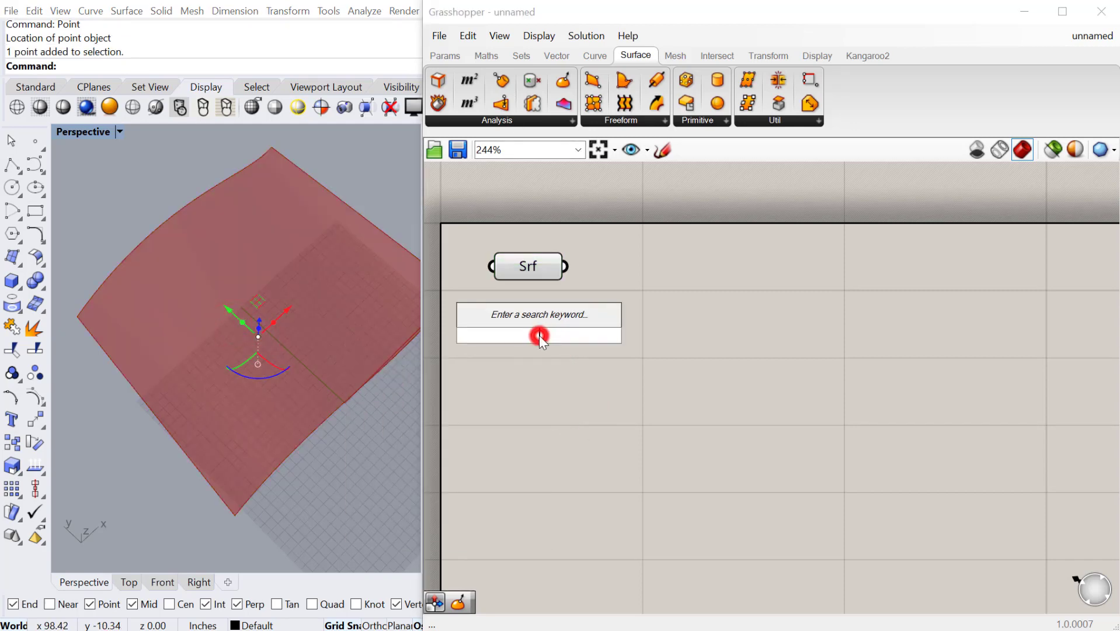
right_click(540, 334)
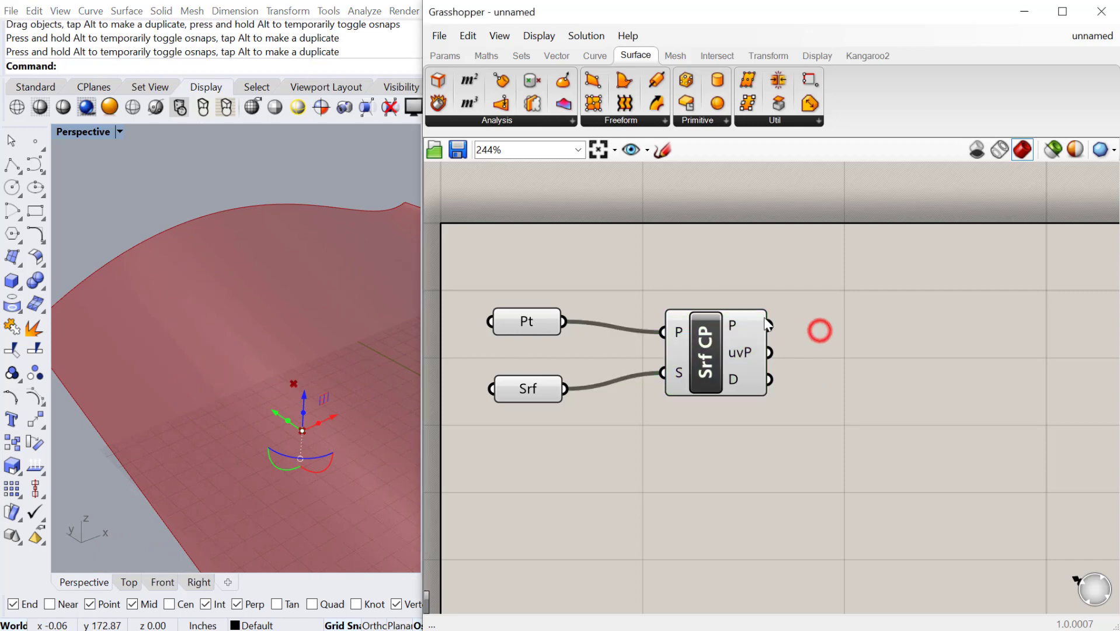
mouse_move(728, 364)
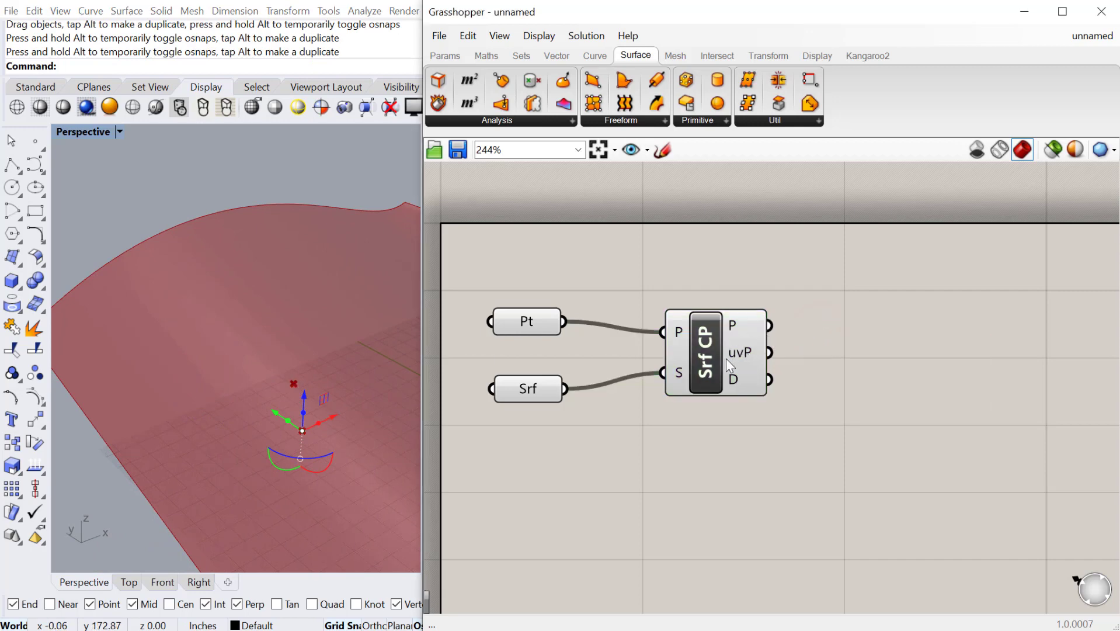
mouse_move(749, 351)
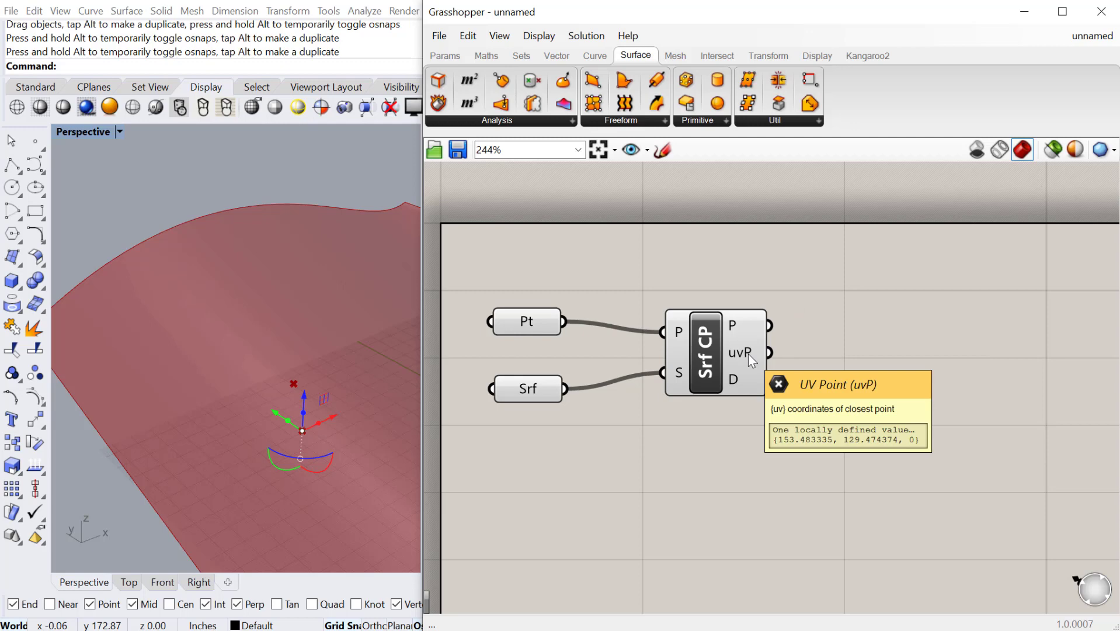
mouse_move(750, 378)
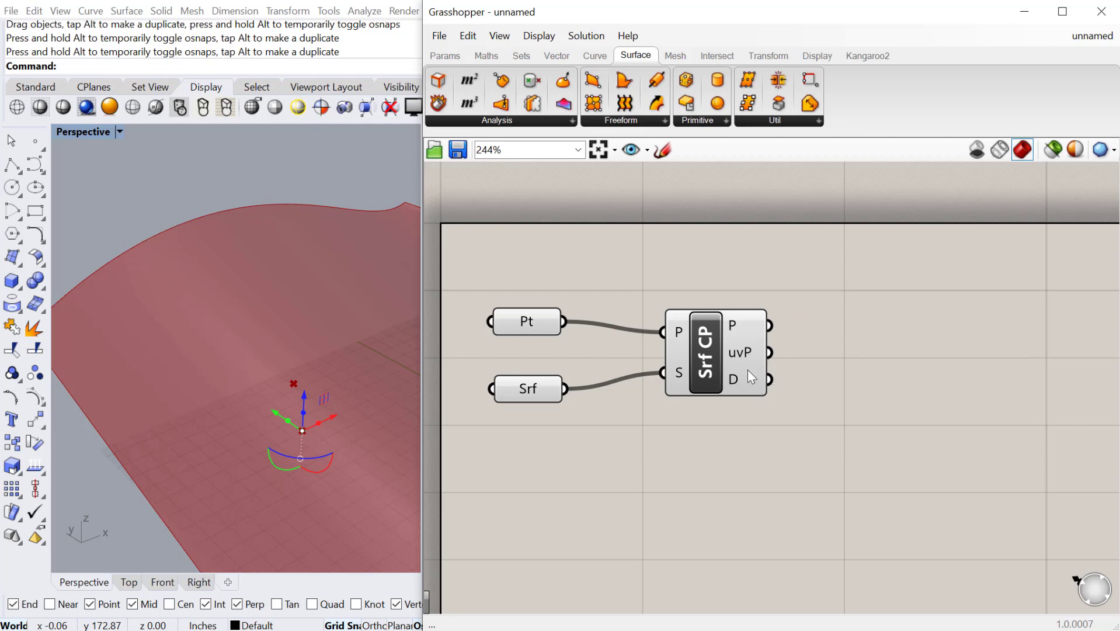
double_click(865, 404)
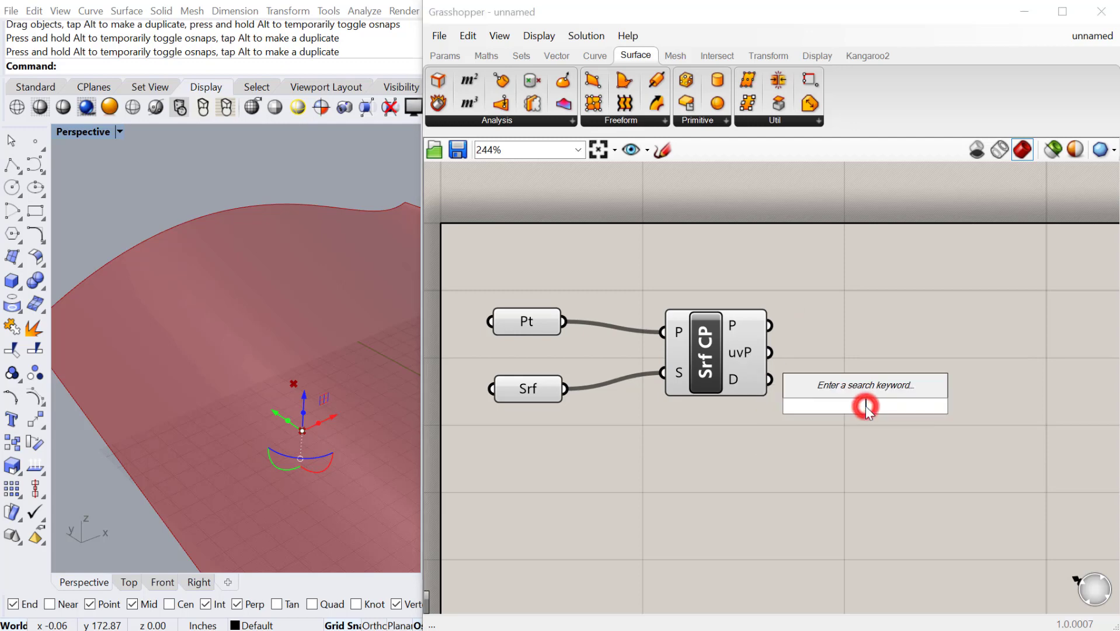
text(nor)
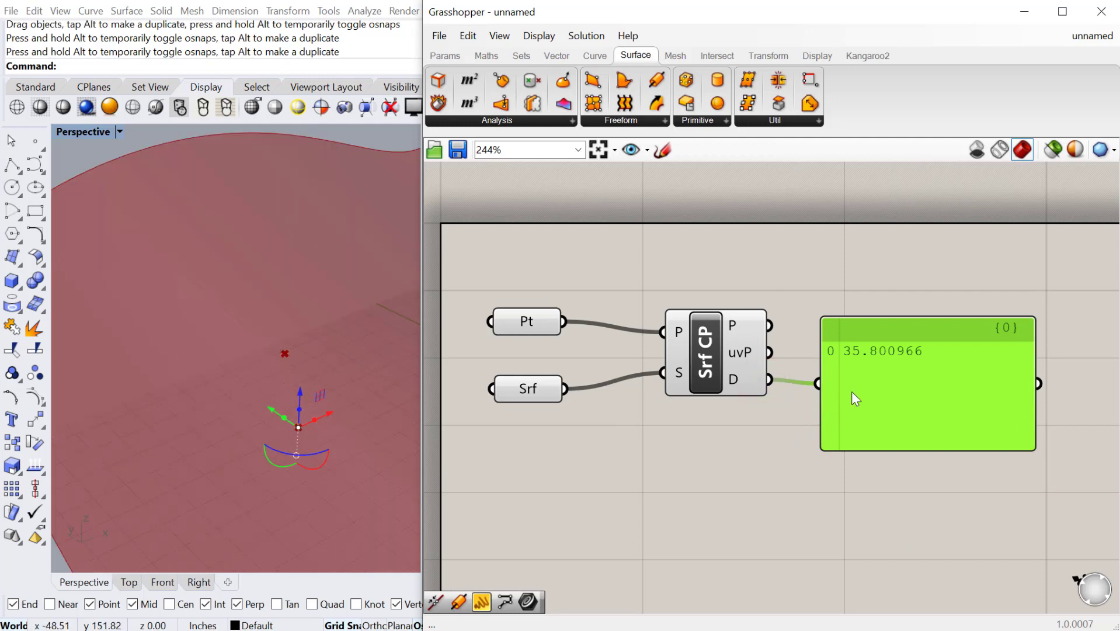
scroll(down, 3)
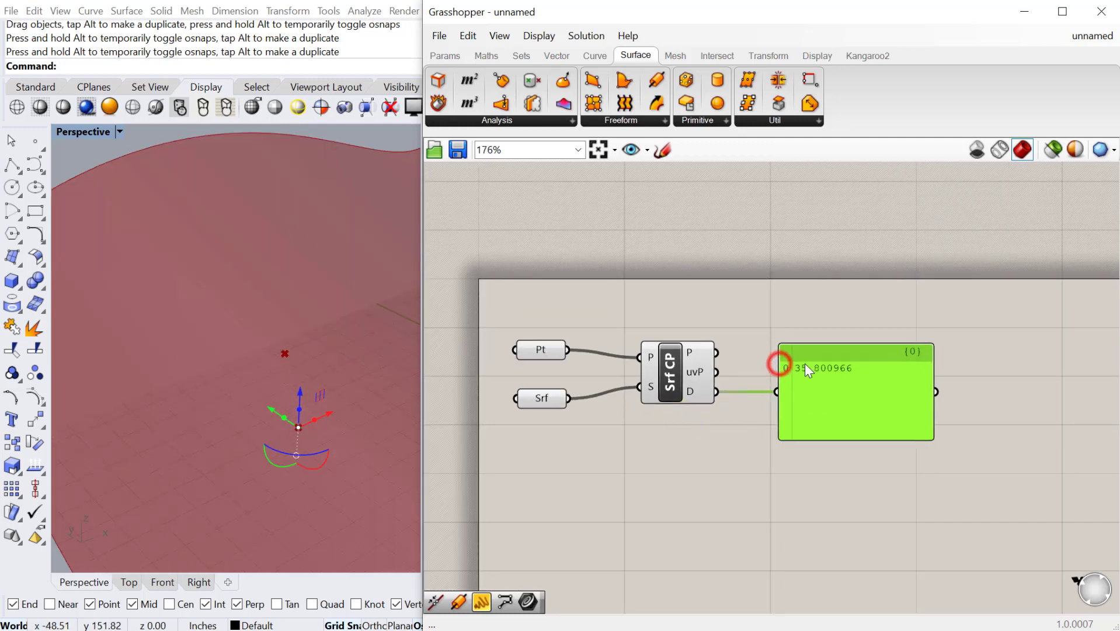
scroll(down, 3)
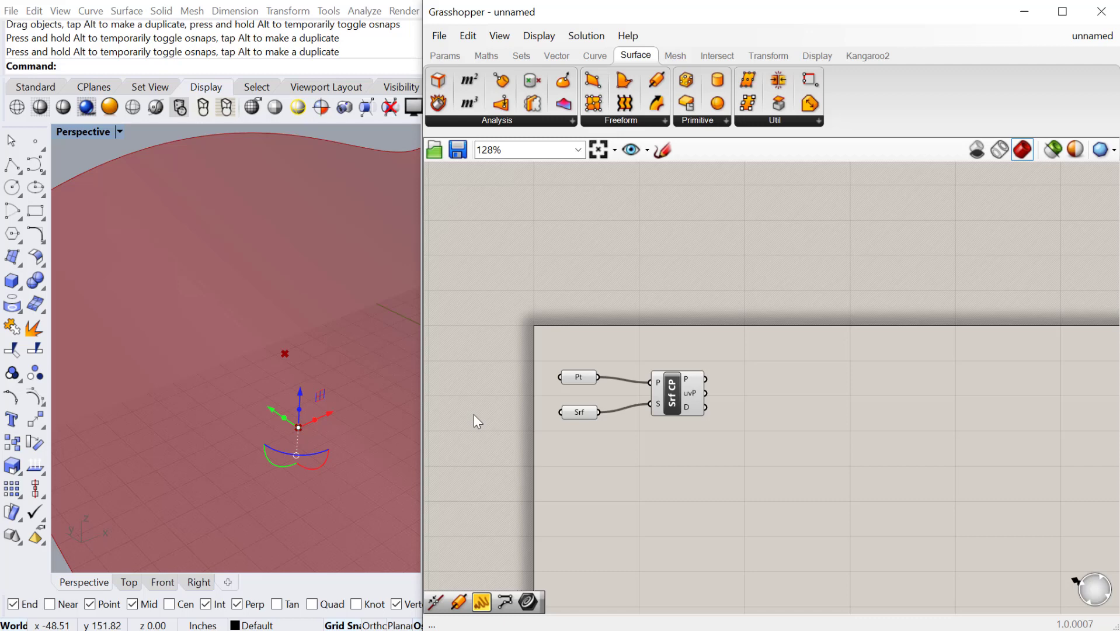
mouse_move(381, 391)
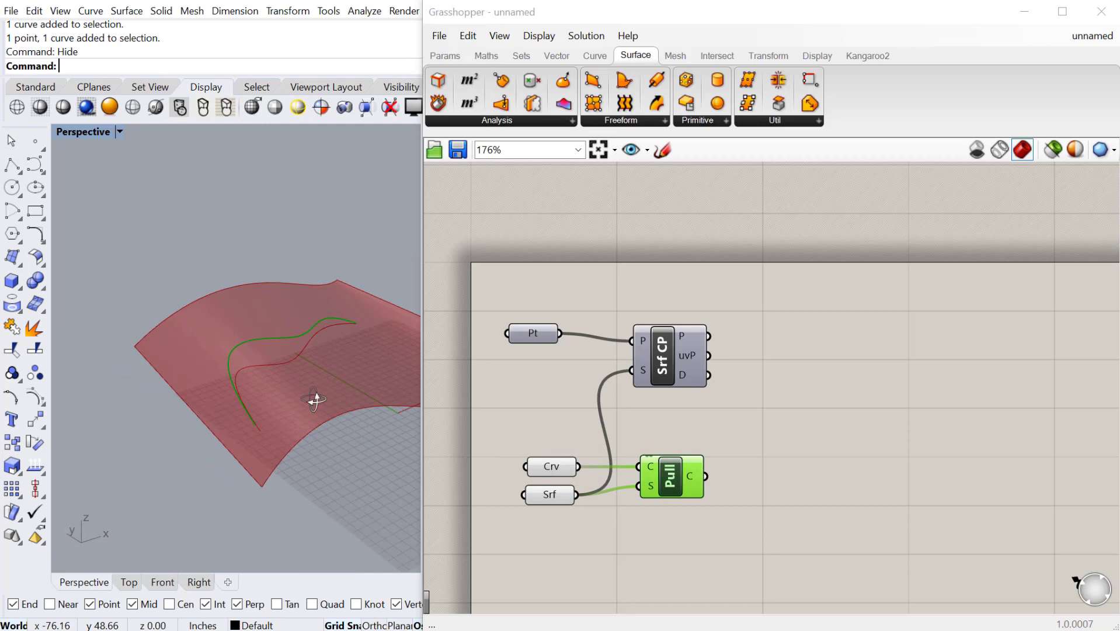
Preview the Surface Closest Point result on the Rhino surface.
click(684, 355)
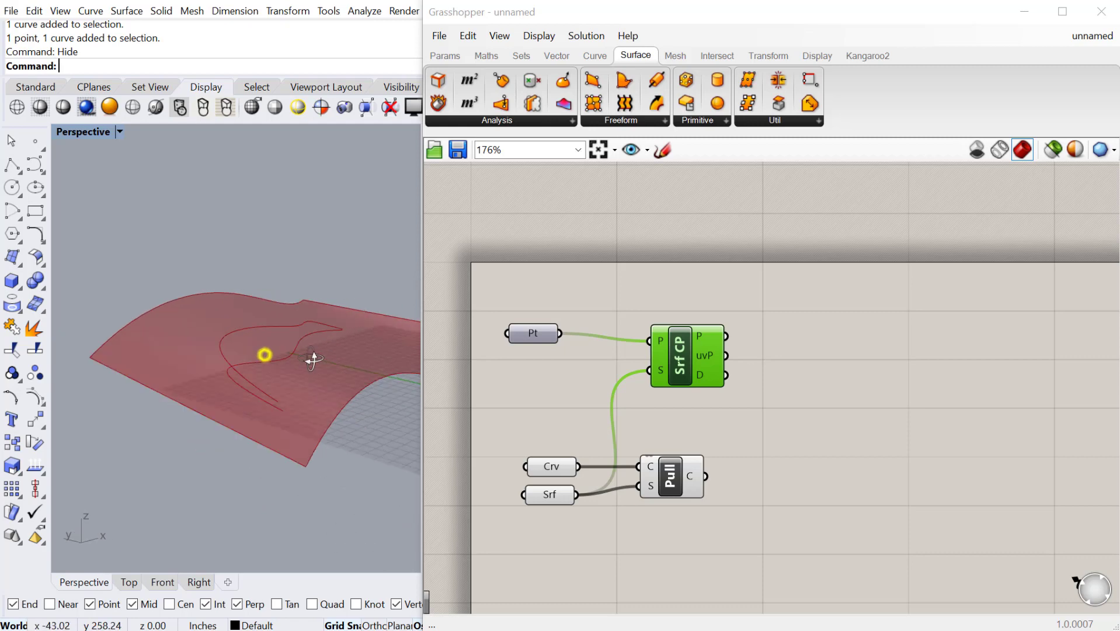
mouse_move(235, 434)
text(proj)
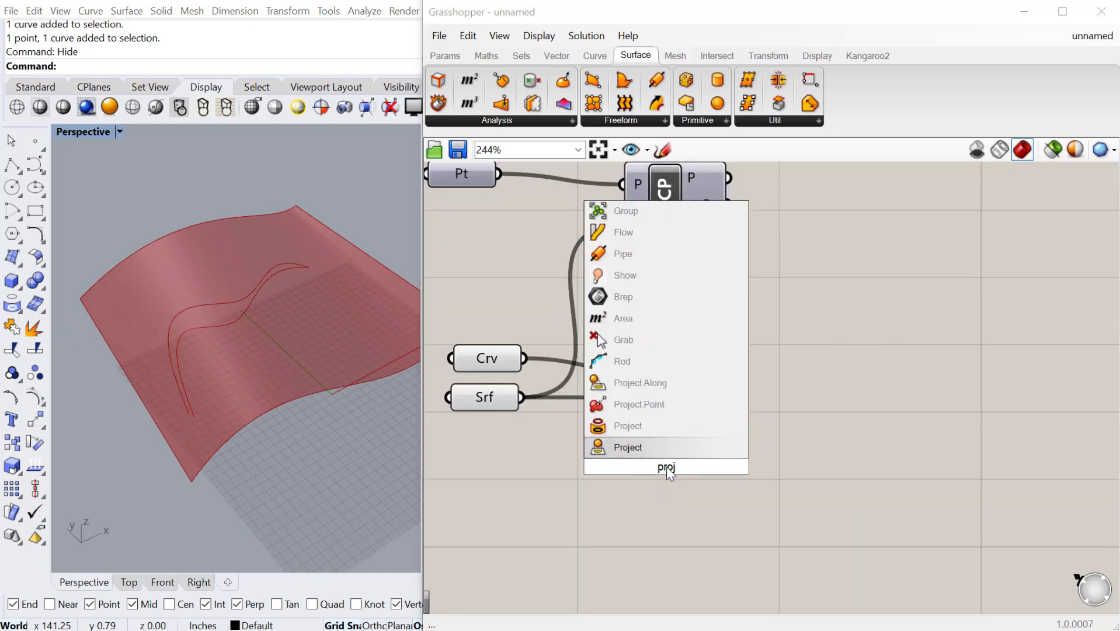
Add a Project component that projects the curve onto the surface along Unit Z.
click(627, 446)
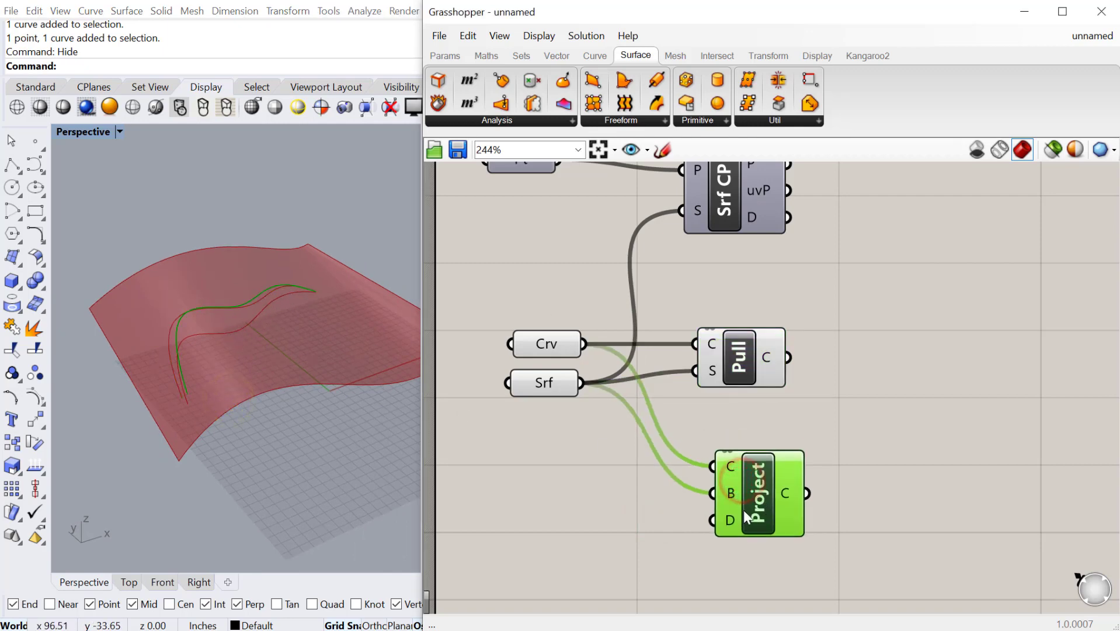
click(554, 518)
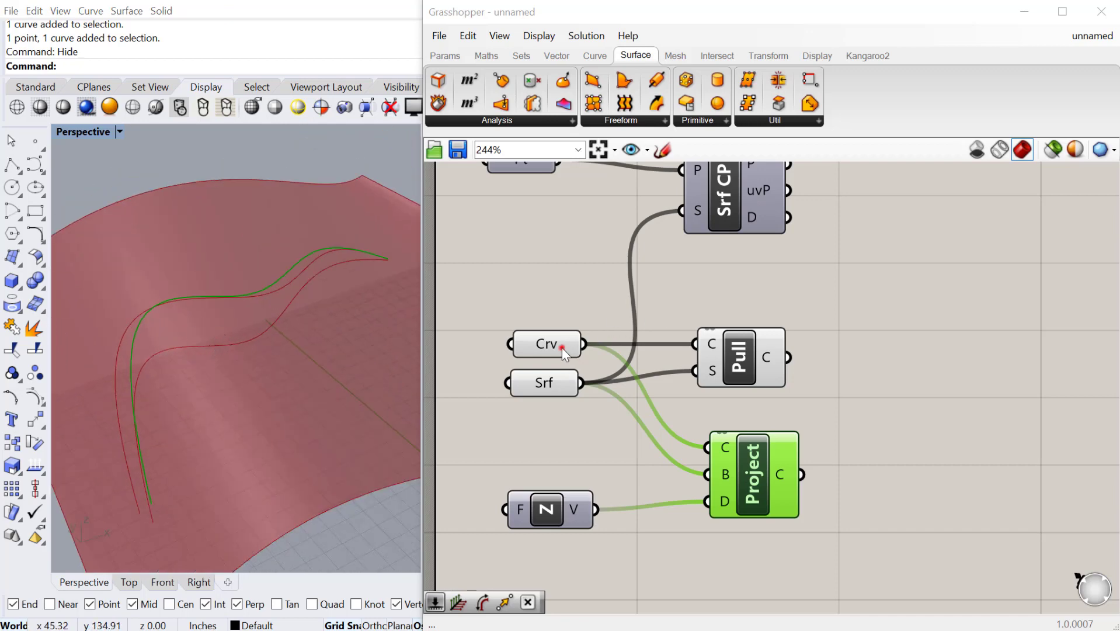
click(546, 344)
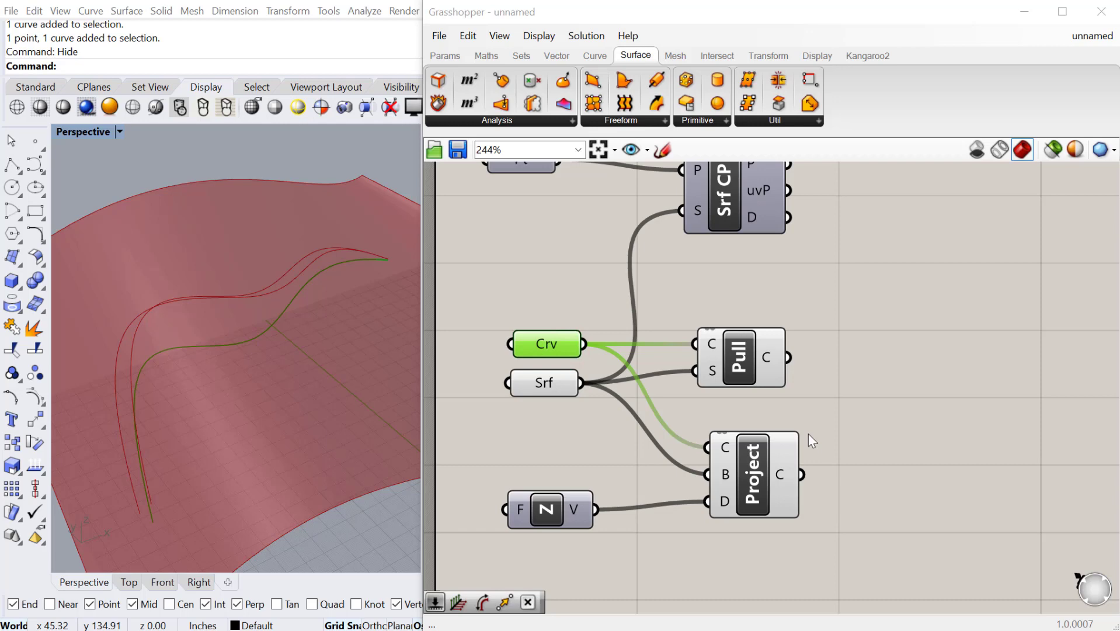
scroll(down, 3)
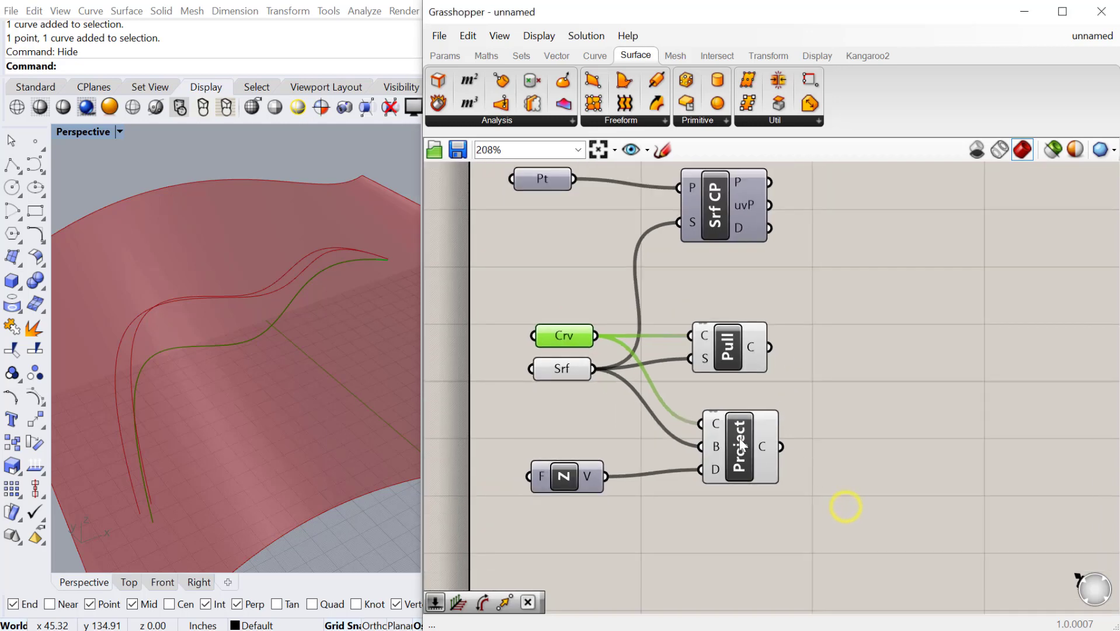
Add Offset on Surface with a Distance slider ranging from -10 to 10.
click(739, 446)
text(off)
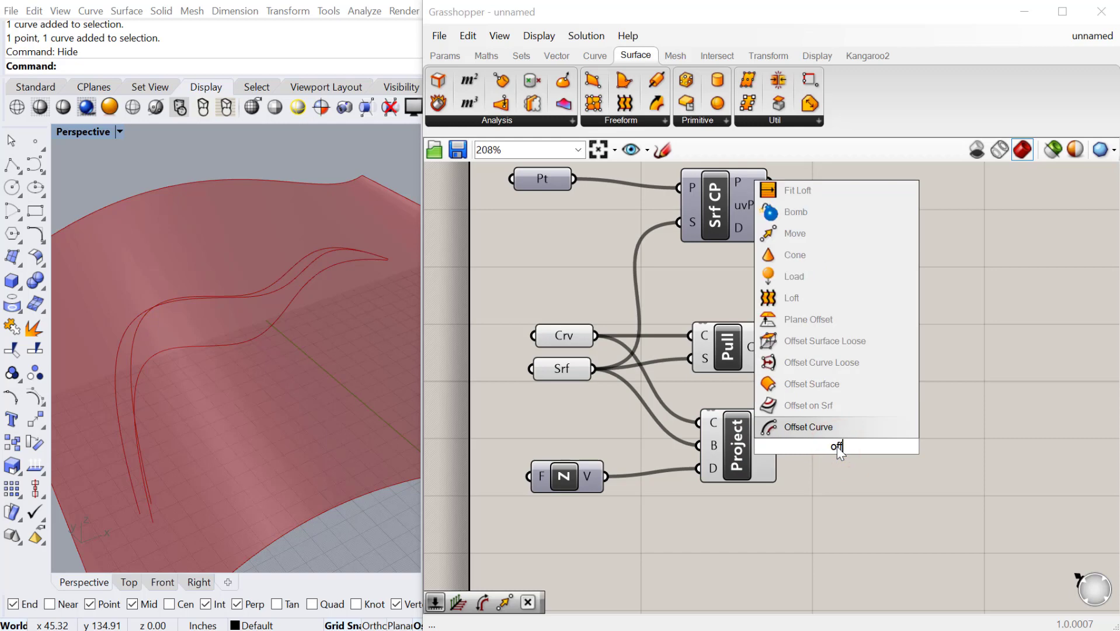
click(810, 383)
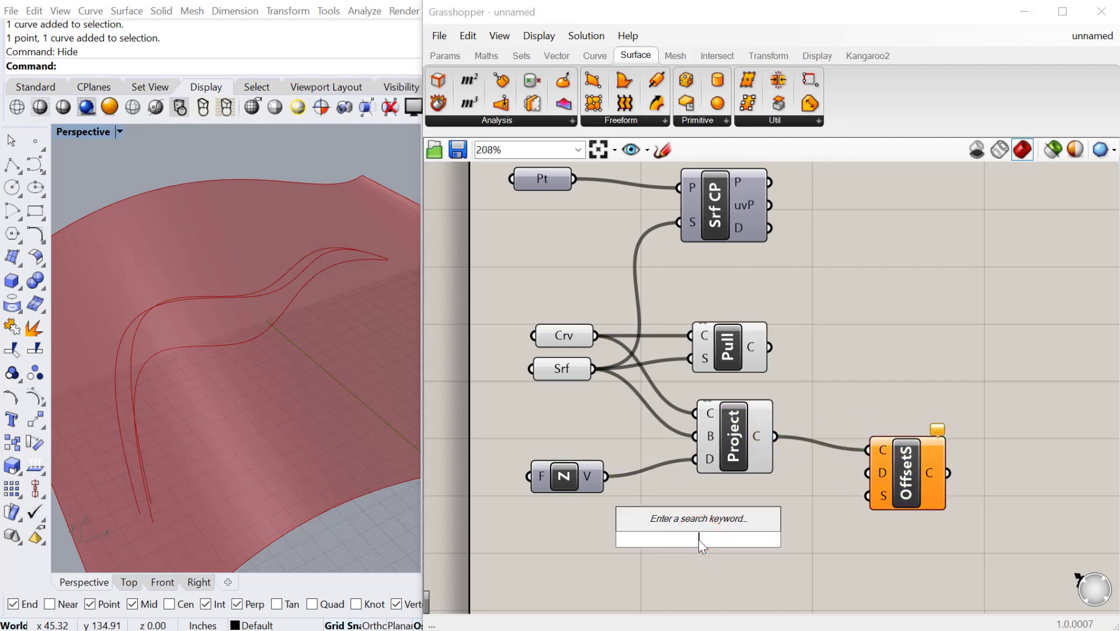
text(-10<10)
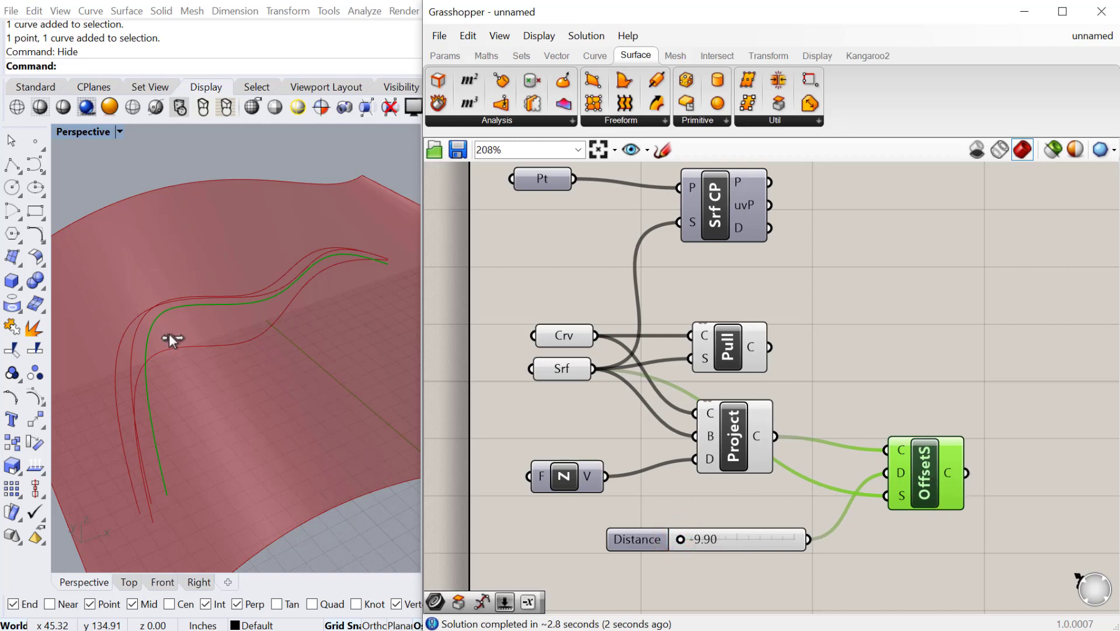
mouse_move(193, 356)
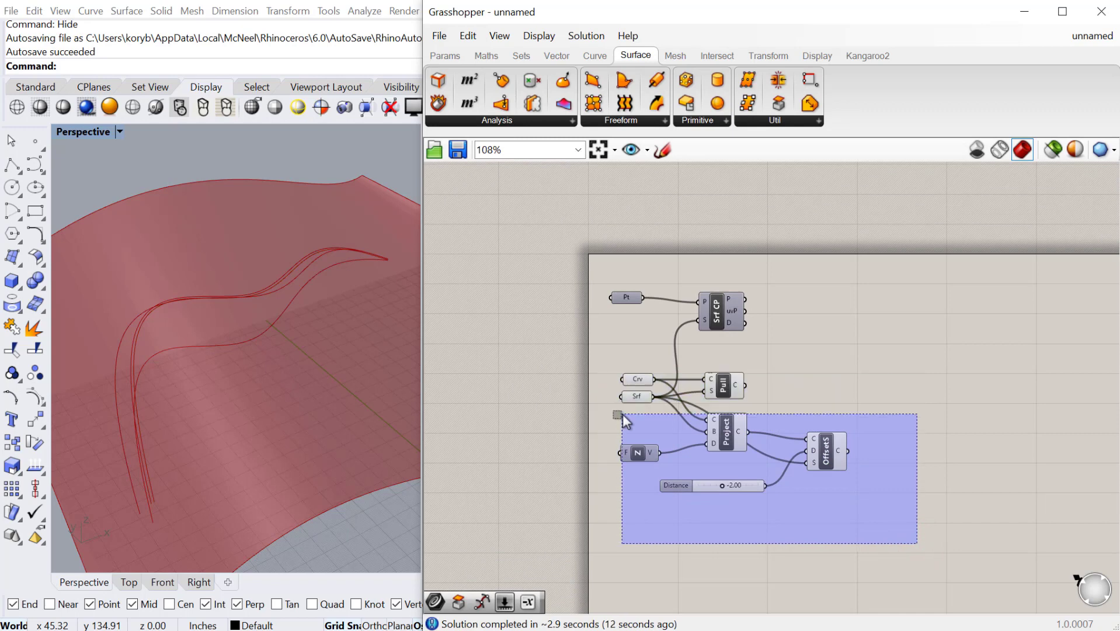
Delete the curve components and add a Pull Point component for the point and surface.
key(Delete)
text(Pu)
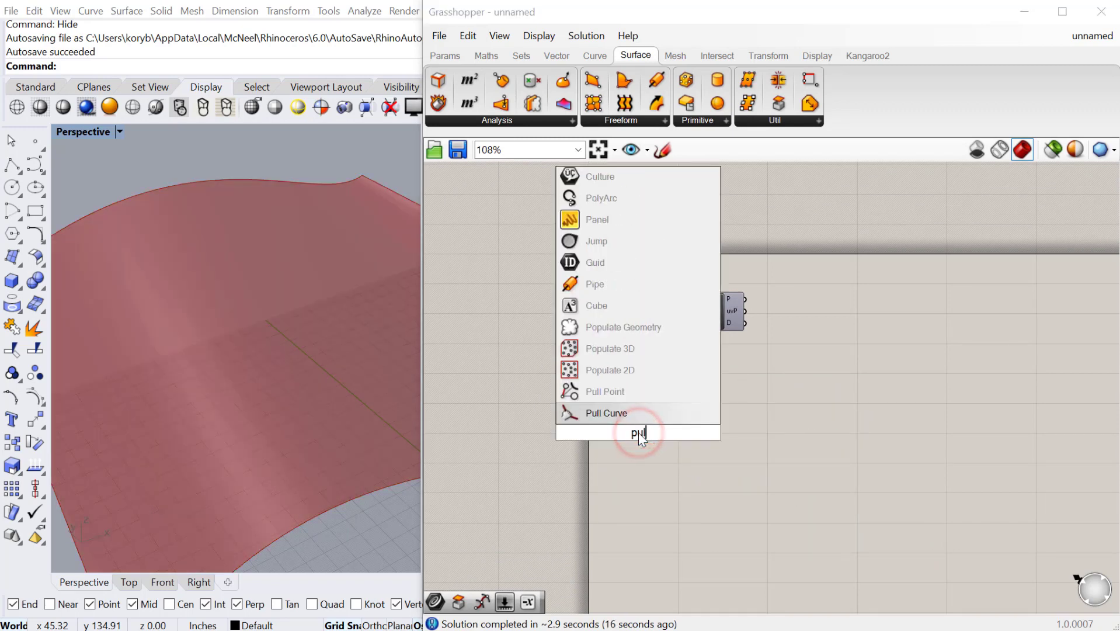
mouse_move(604, 413)
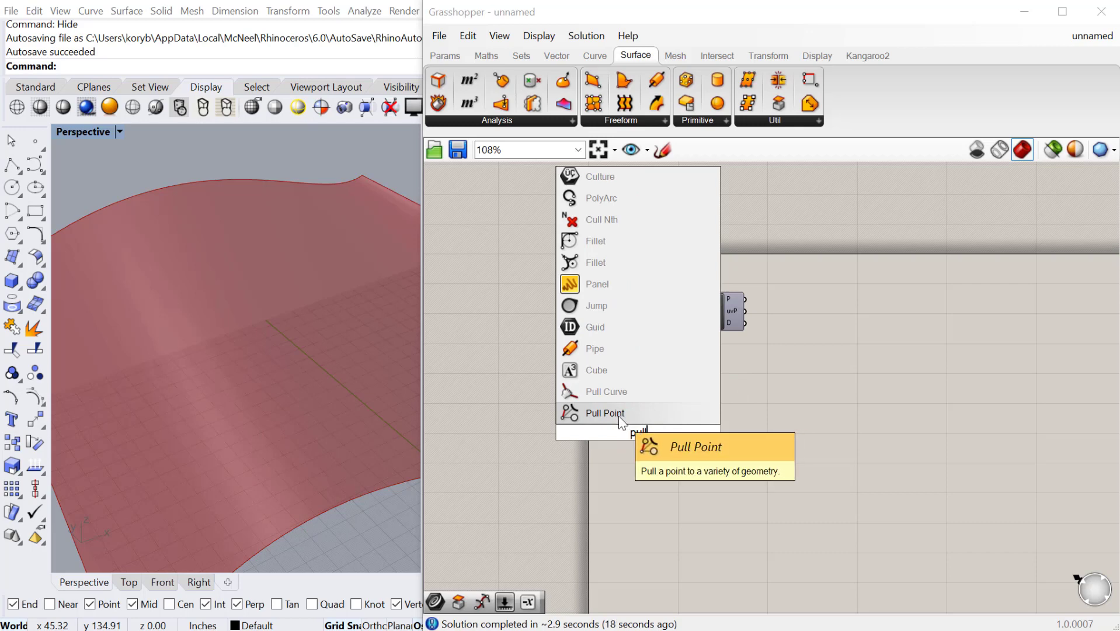
click(604, 413)
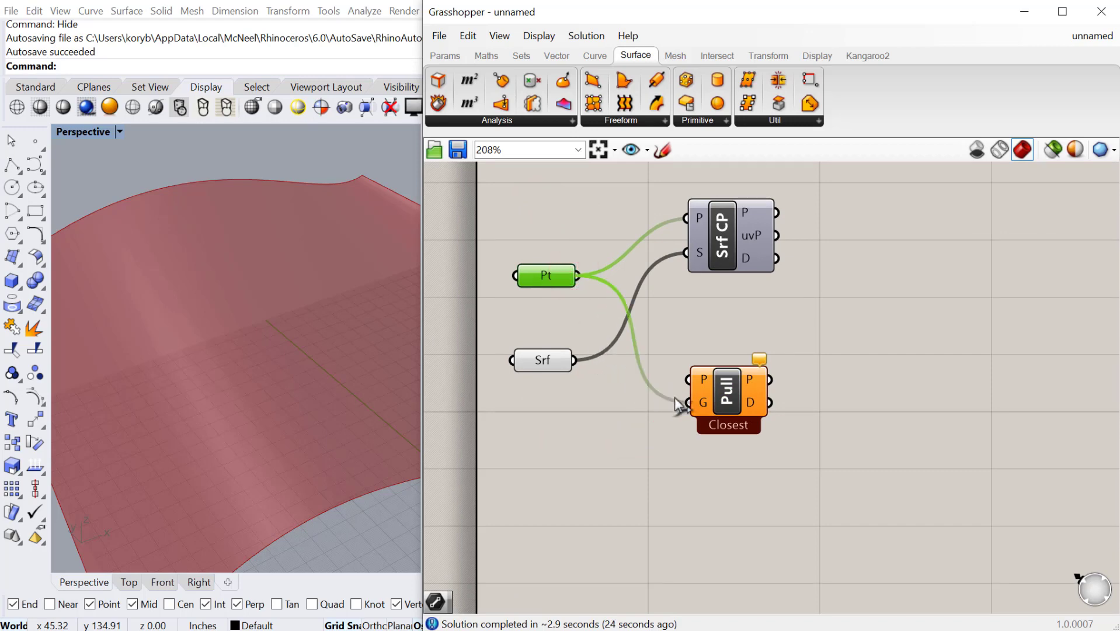
mouse_move(689, 385)
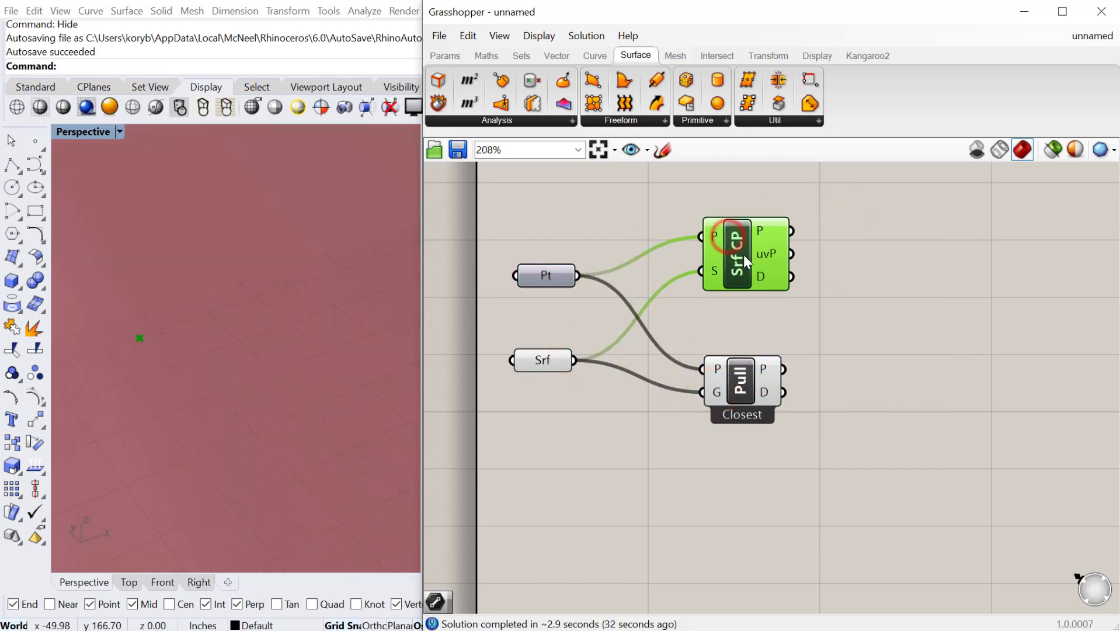
scroll(down, 3)
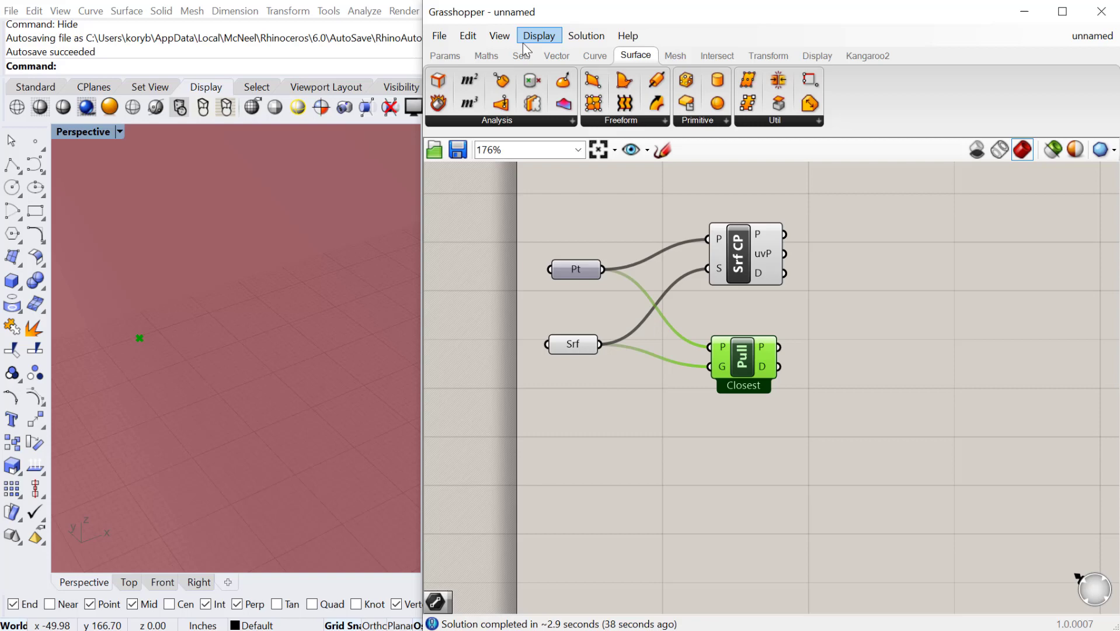
Turn on the Profiler canvas widget to show component solve times.
click(539, 35)
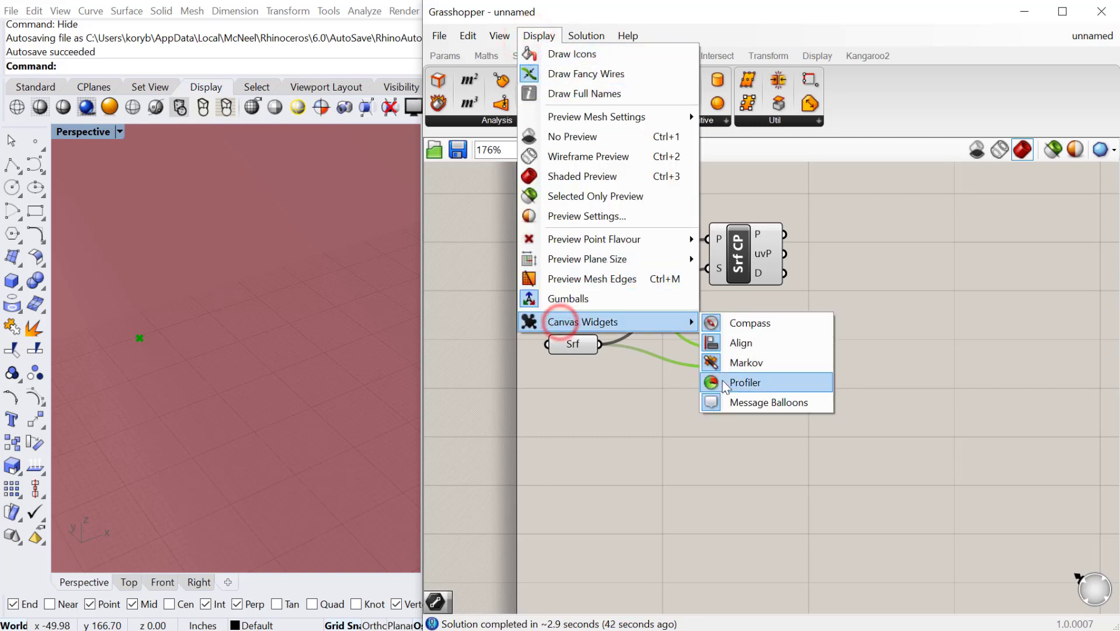
click(746, 381)
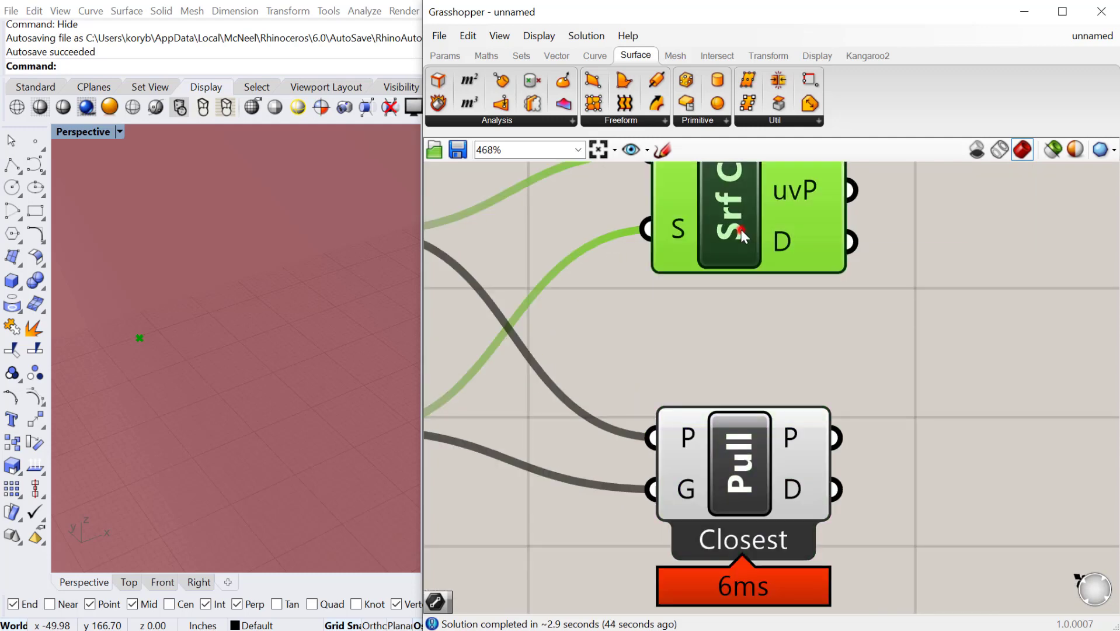
scroll(down, 3)
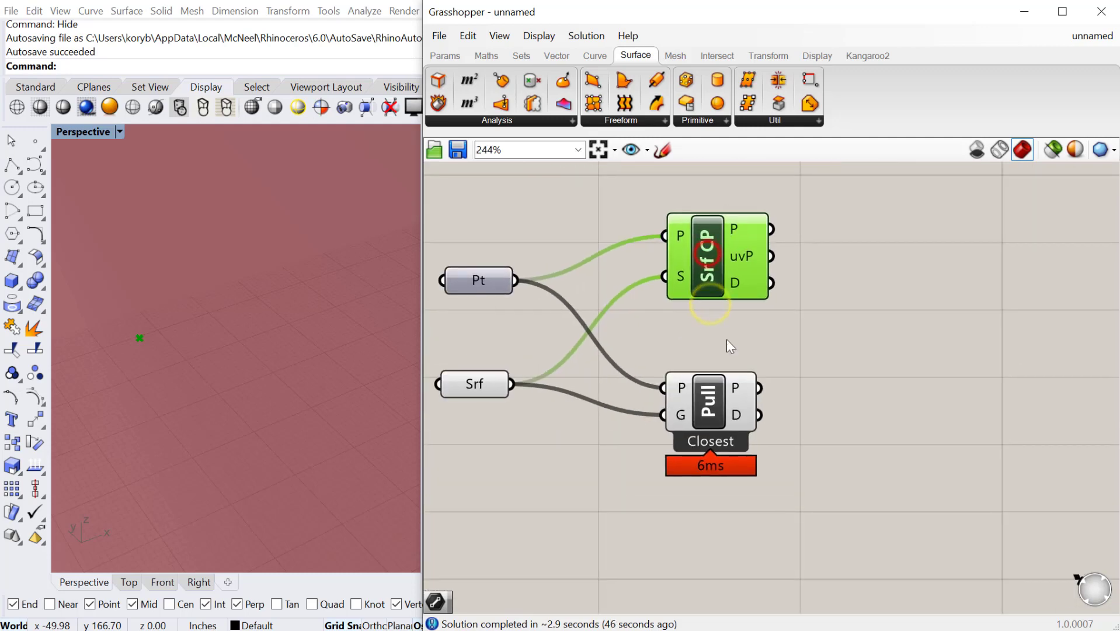
scroll(up, 3)
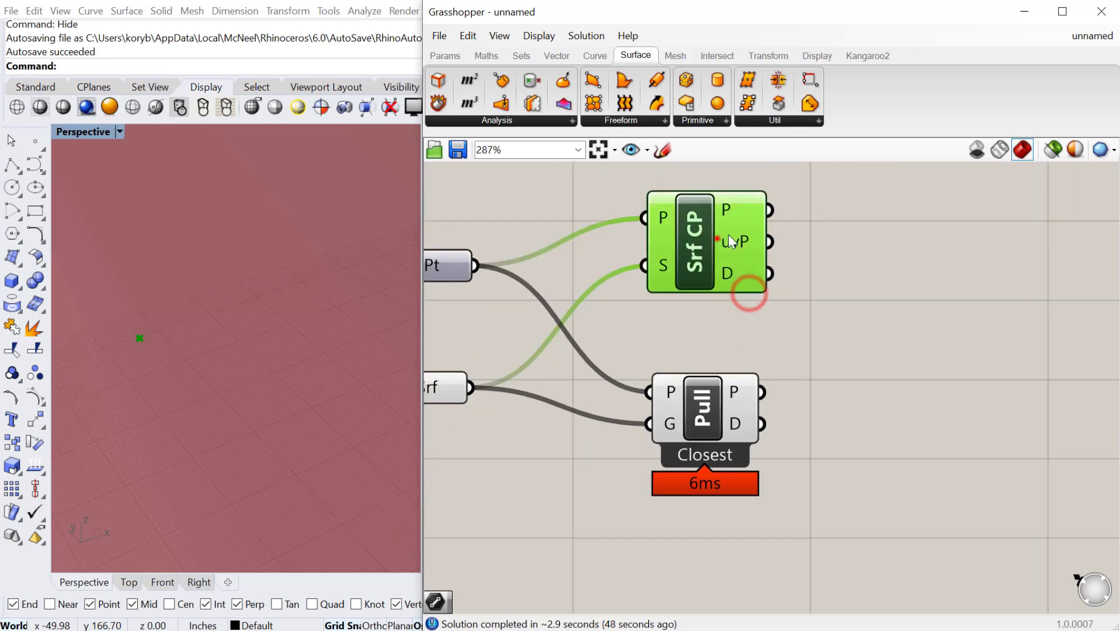
Add another Surface Closest Point component and select it to compare timings with Pull Point.
double_click(728, 380)
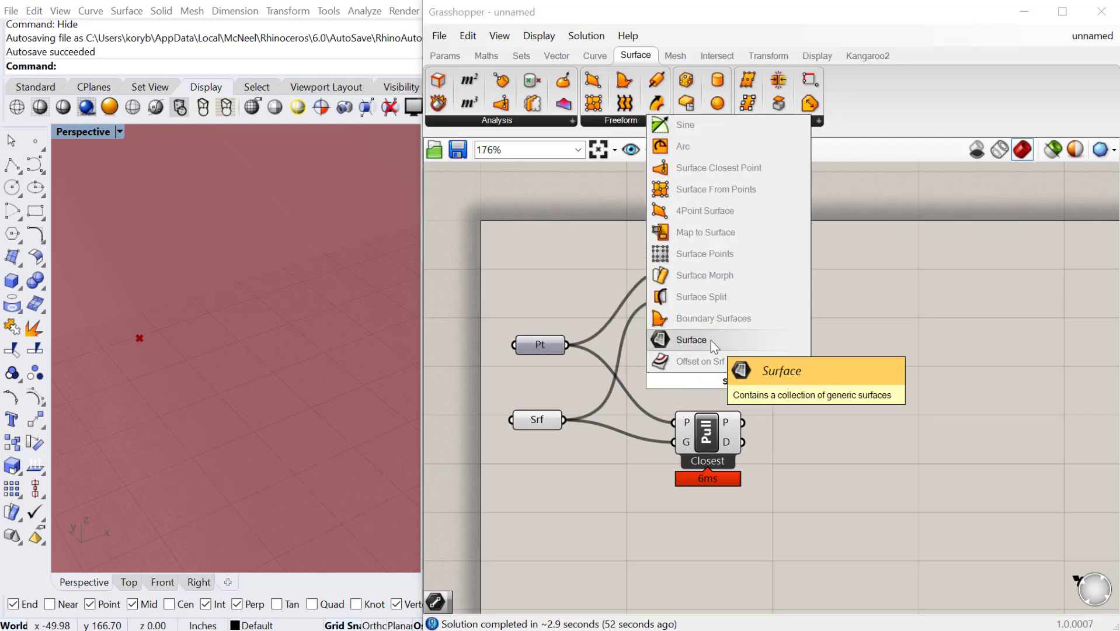
click(719, 167)
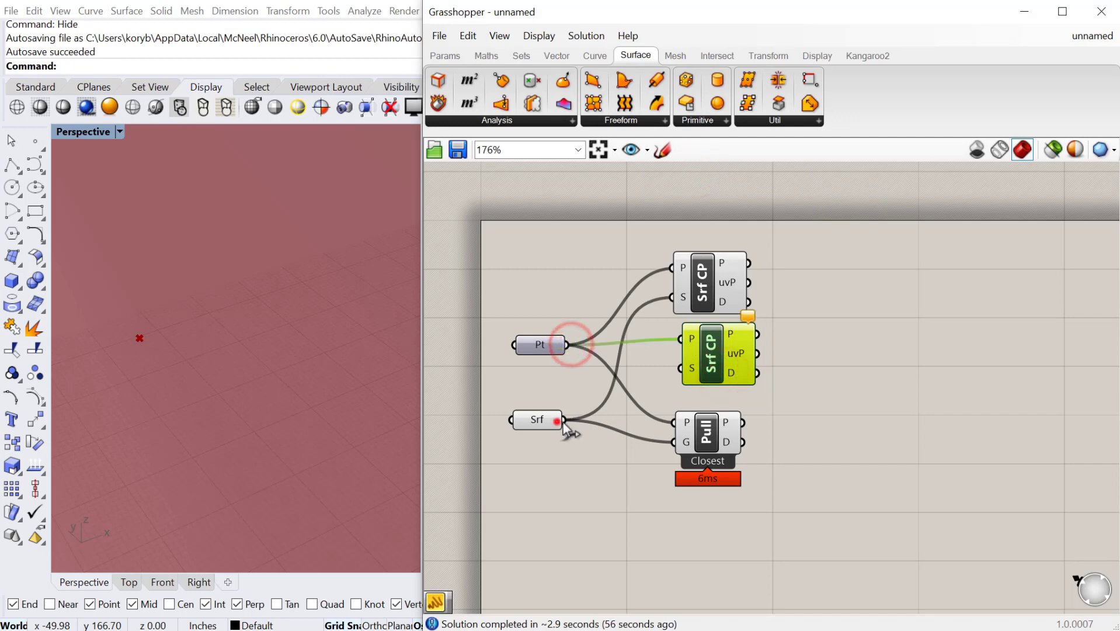
scroll(up, 3)
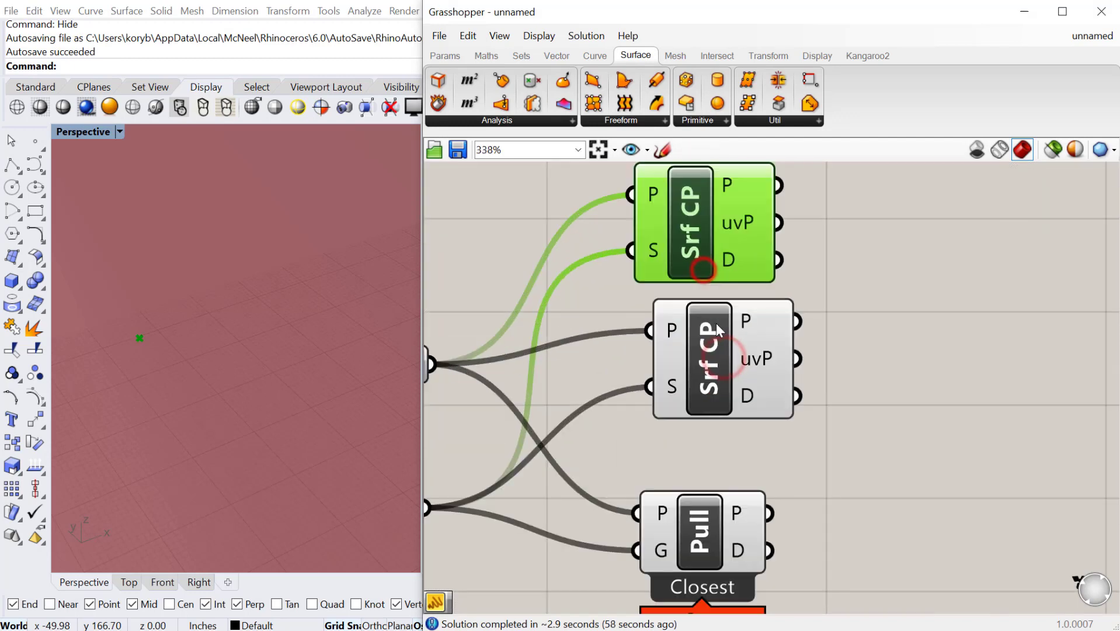
scroll(up, 3)
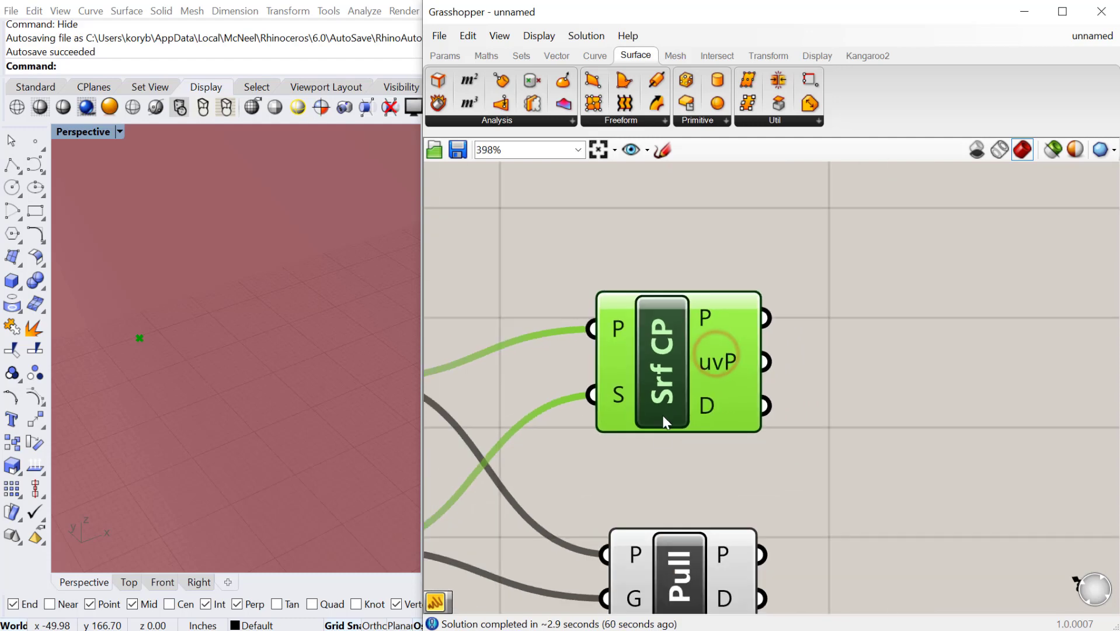
scroll(down, 3)
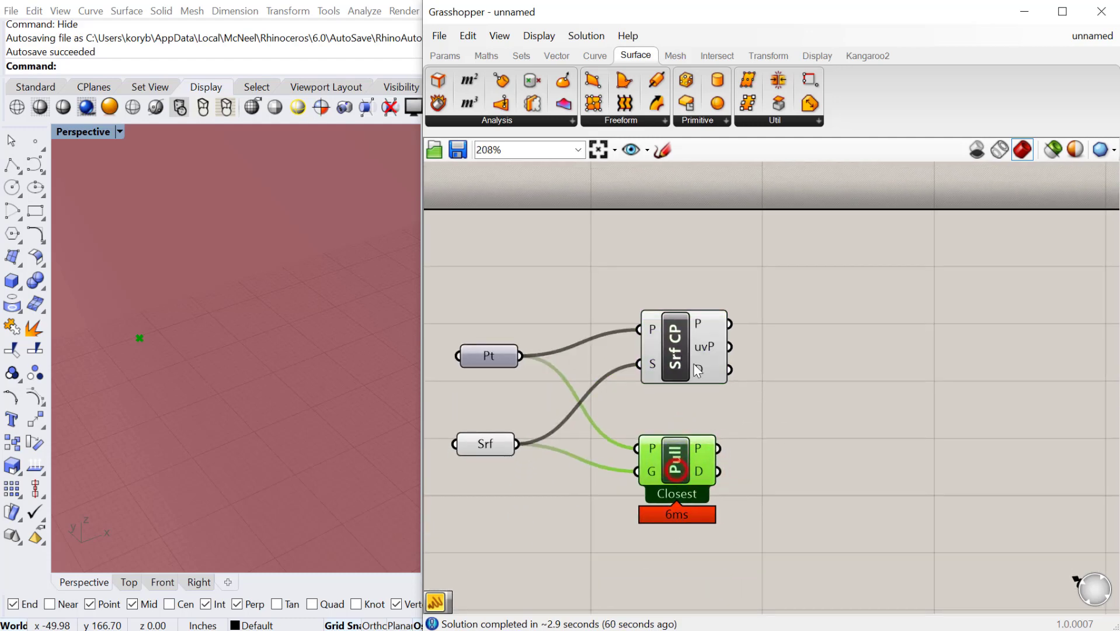
click(673, 345)
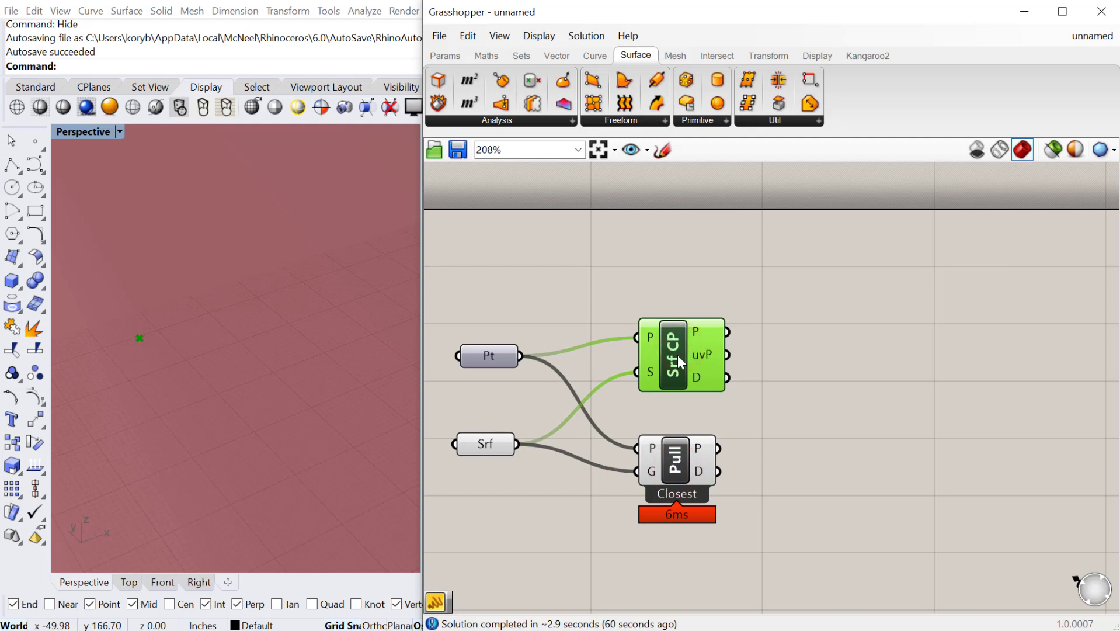